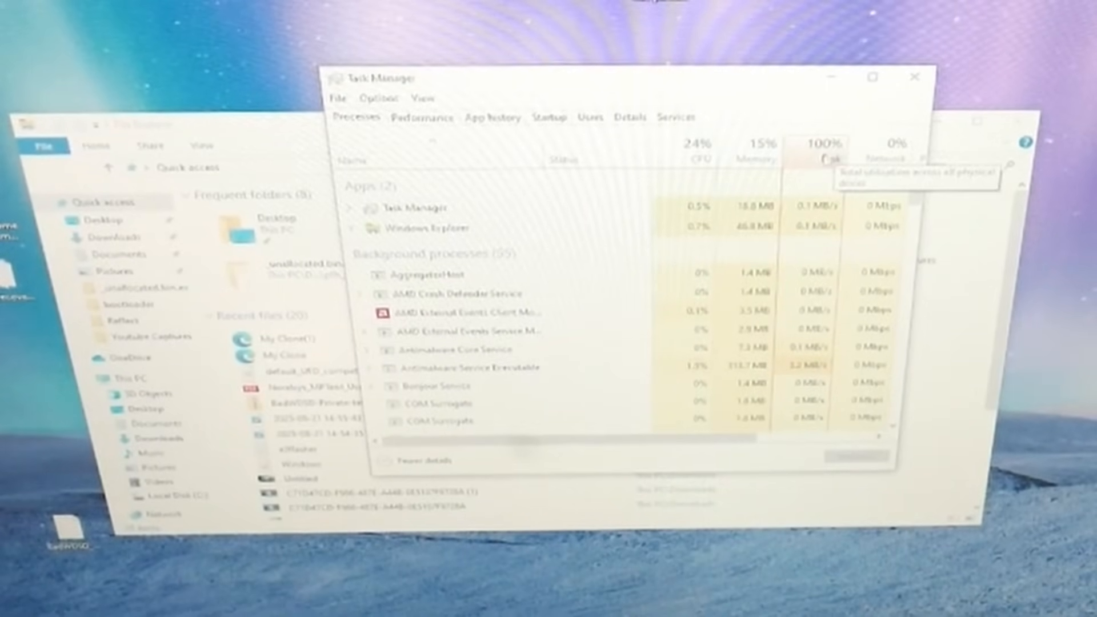
Review memory and USB disk performance, then open network settings showing no available connection.
left_click(421, 116)
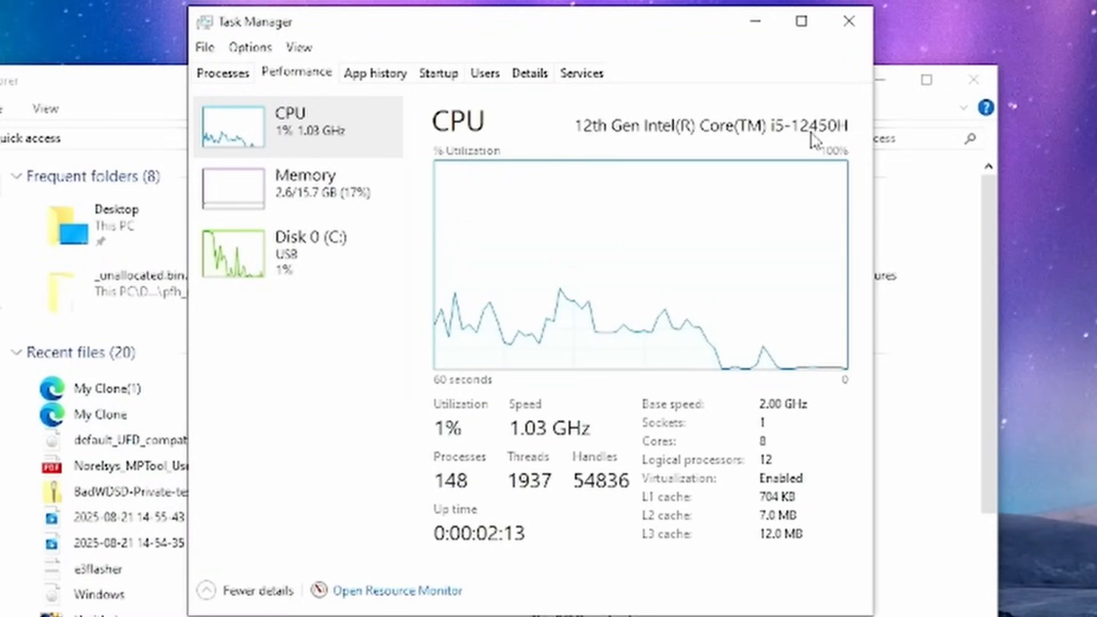
left_click(305, 185)
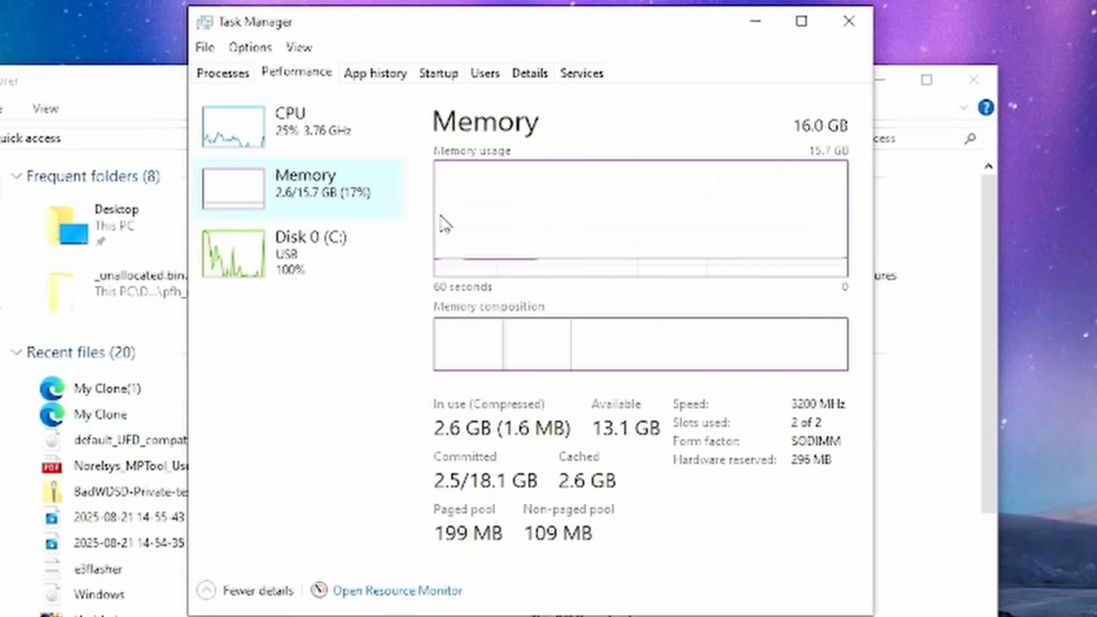
left_click(301, 252)
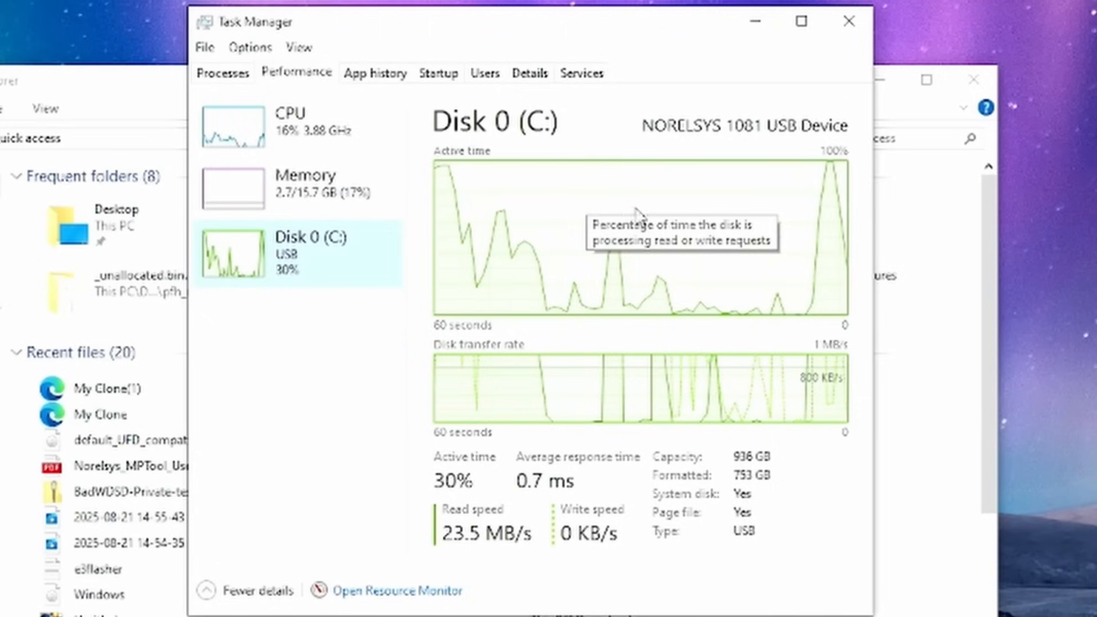
mouse_move(393, 135)
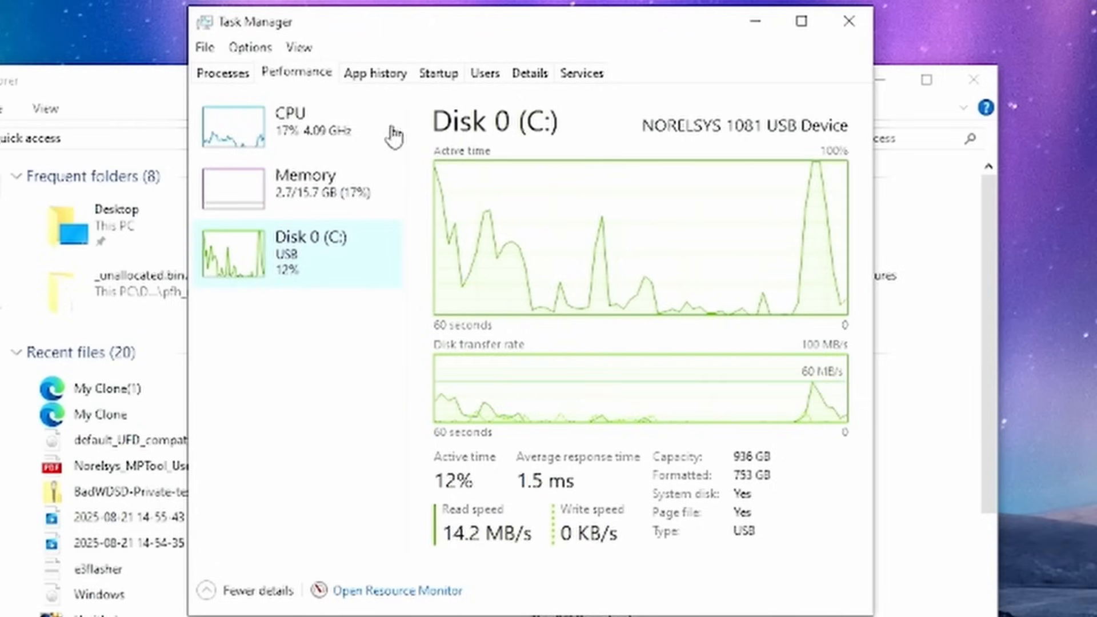
left_click(223, 72)
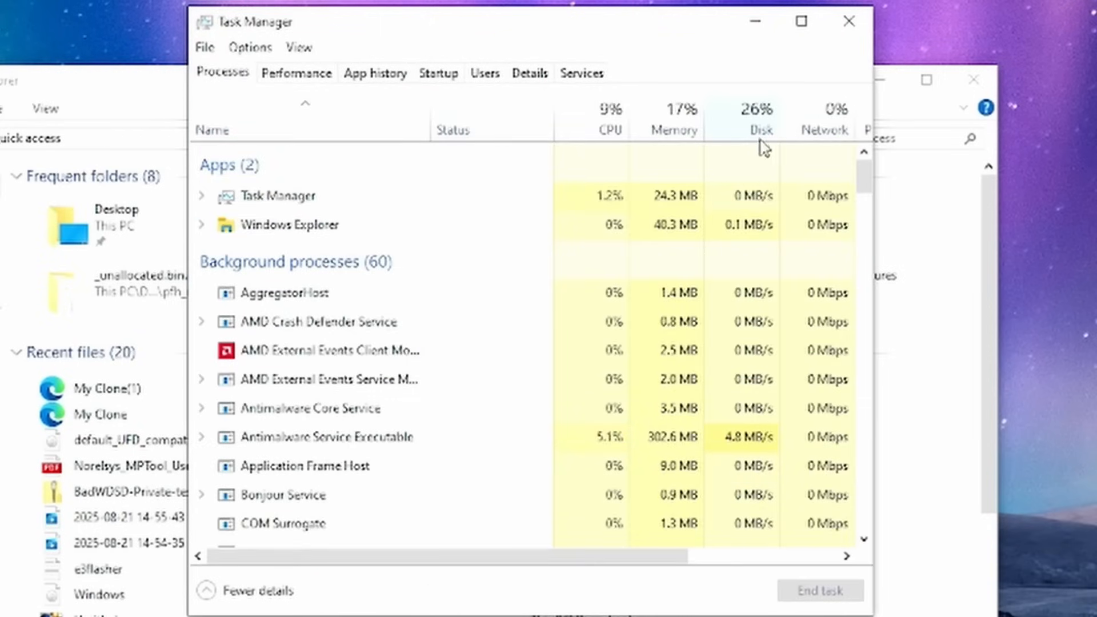
mouse_move(704, 28)
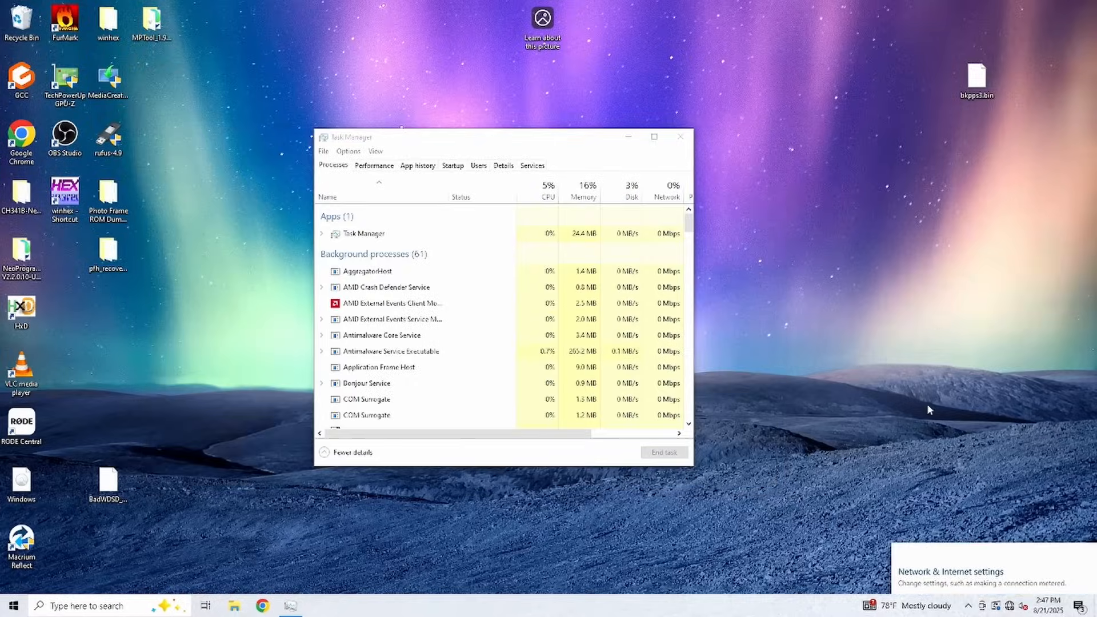
left_click(950, 572)
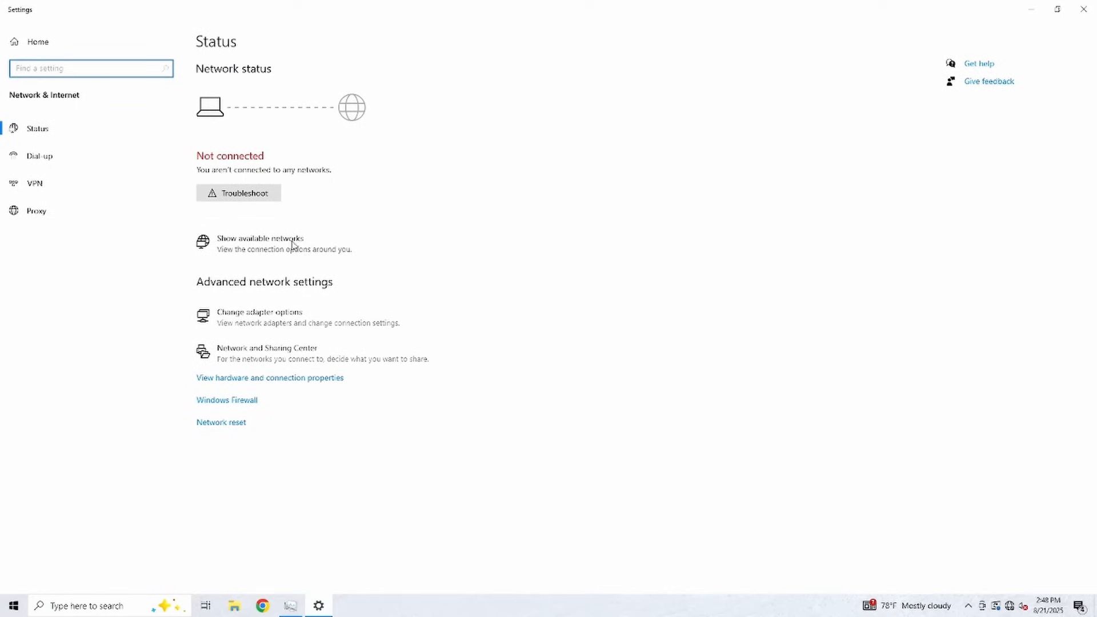
left_click(1023, 606)
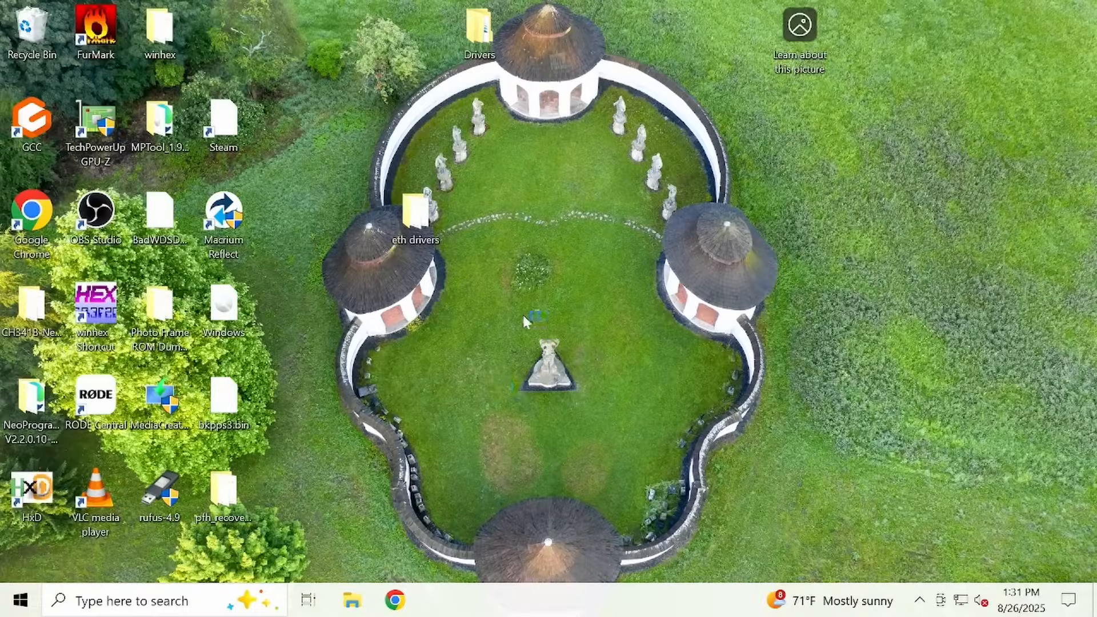
Launch Steam from the desktop shortcut so it starts downloading its update.
double_click(223, 125)
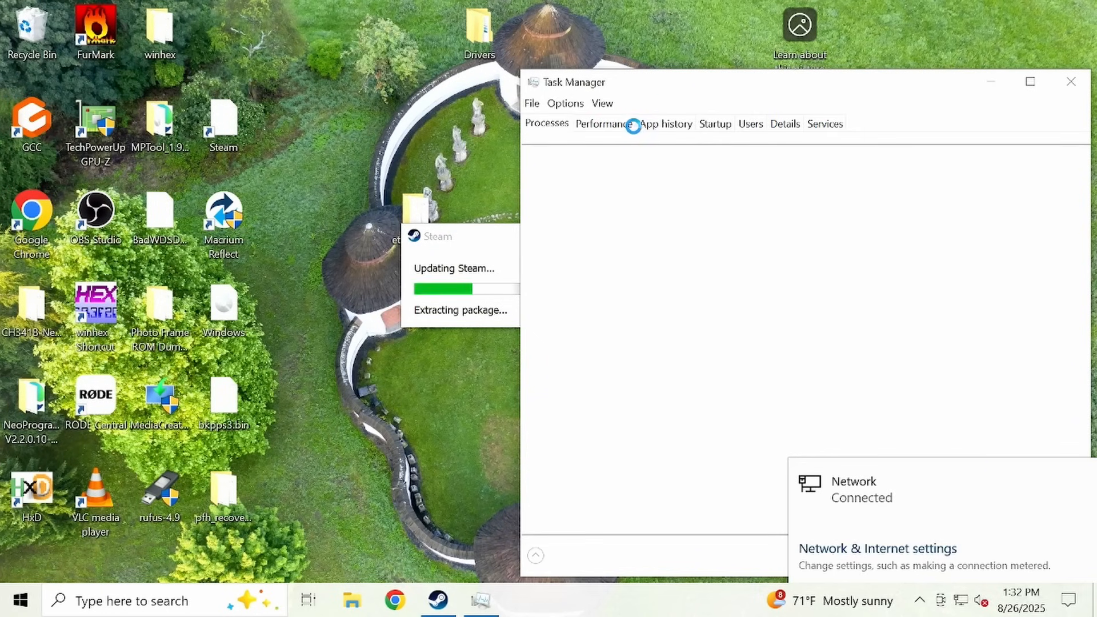
left_click(535, 555)
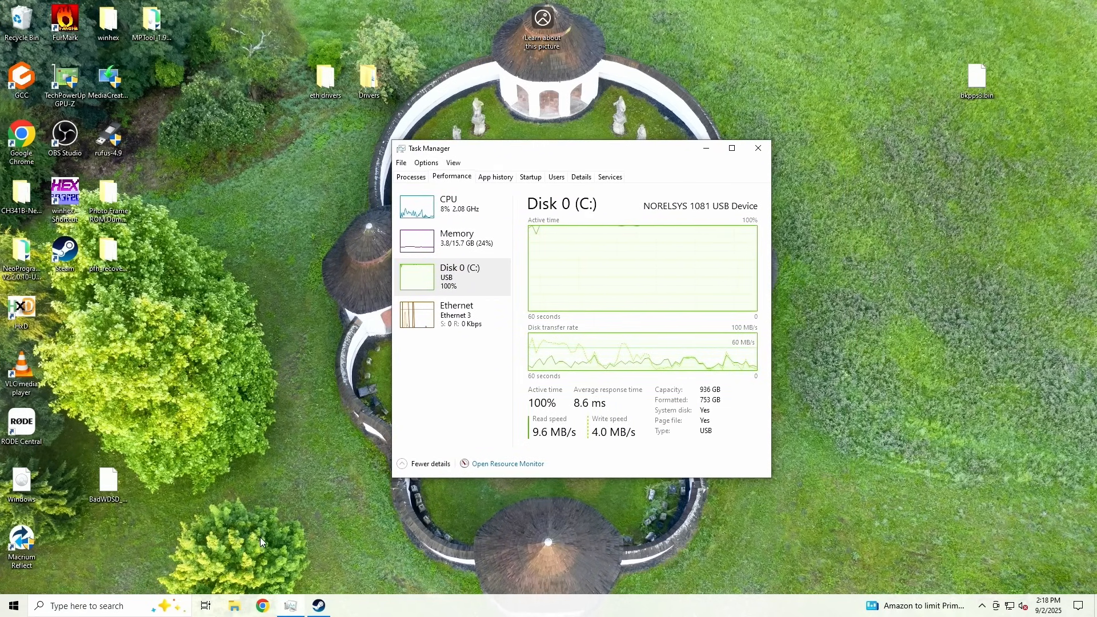
mouse_move(298, 212)
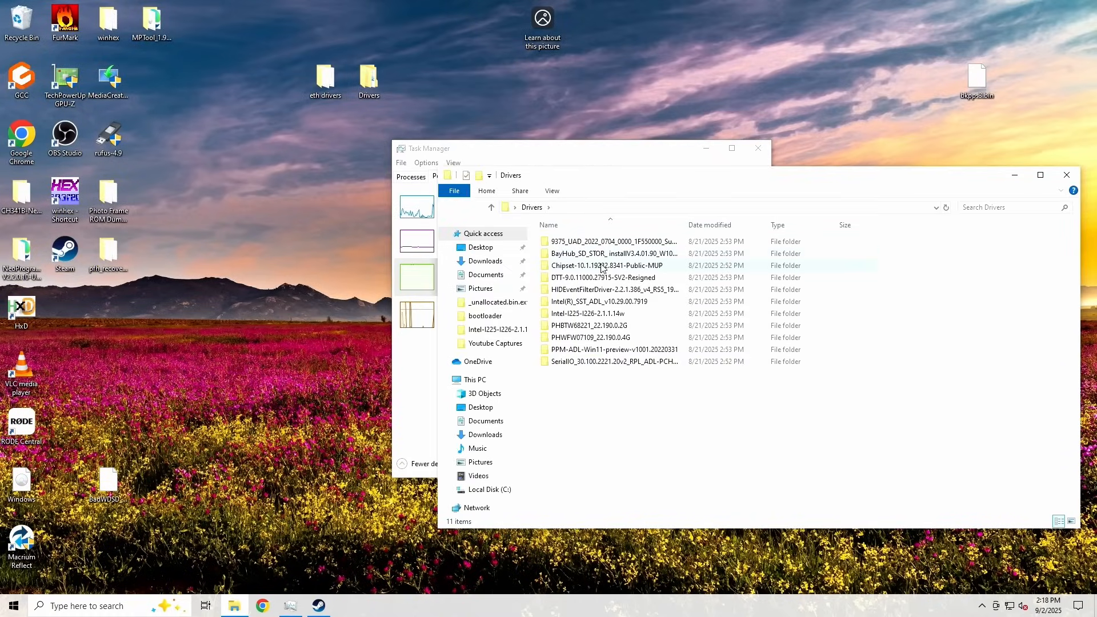
Run SetupChipset from the Chipset-10.1.19222.8341-Public-MUP folder and install Intel Chipset Device Software.
double_click(605, 265)
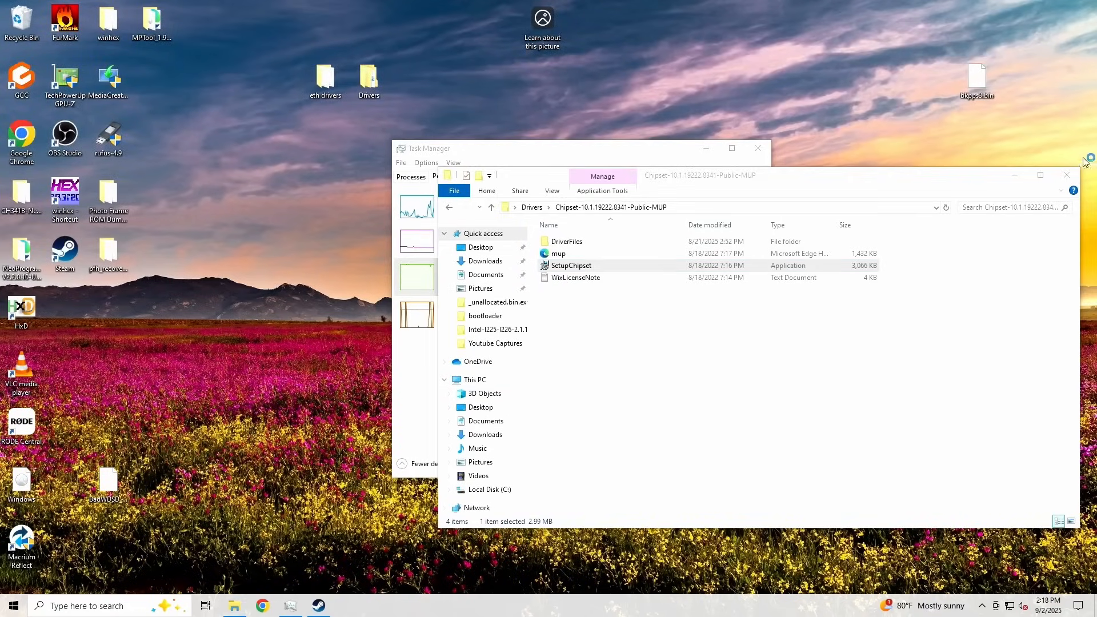
double_click(571, 265)
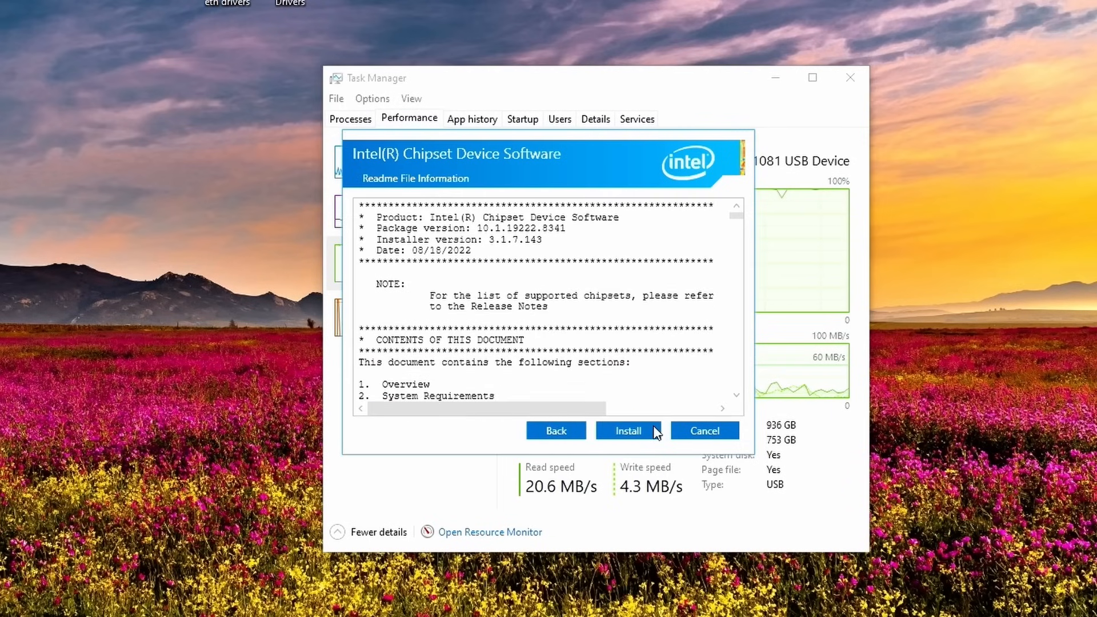
left_click(626, 431)
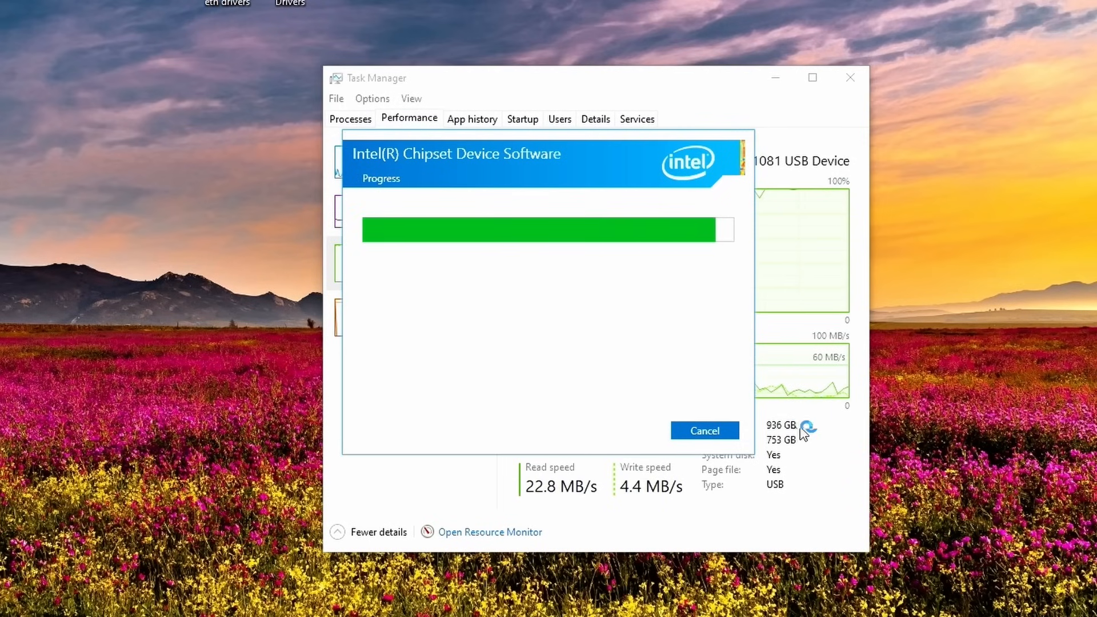
left_click(522, 118)
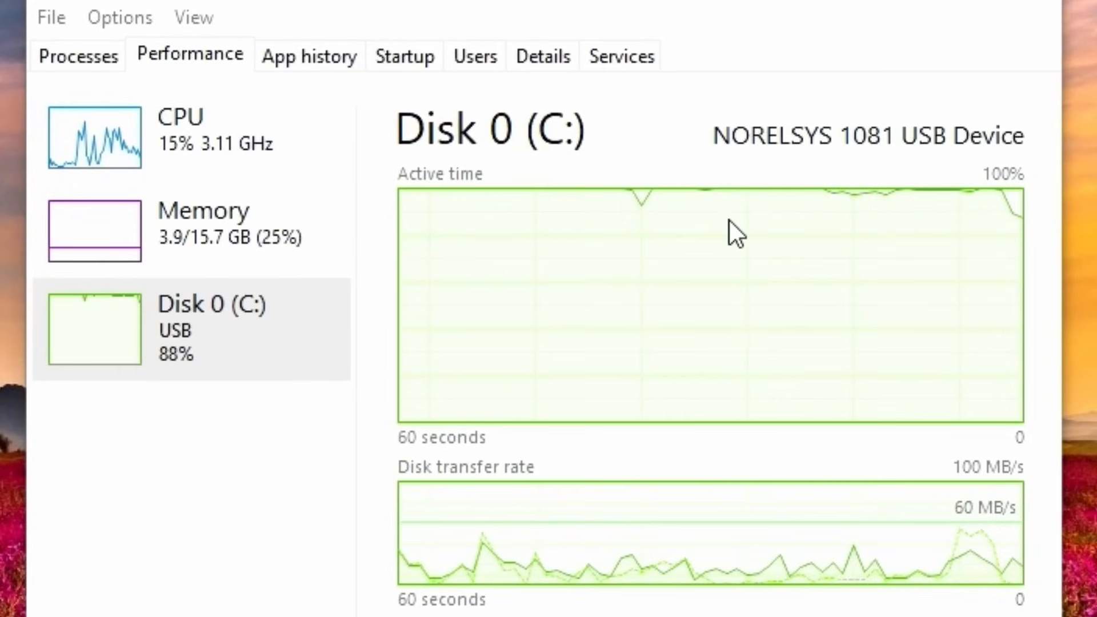
mouse_move(720, 306)
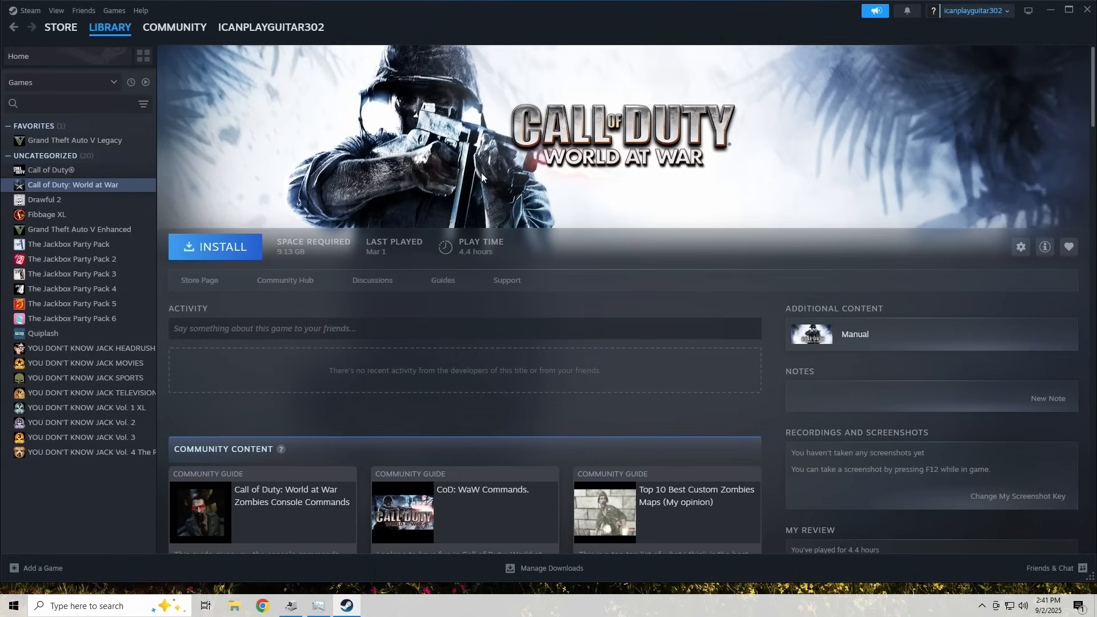
mouse_move(518, 249)
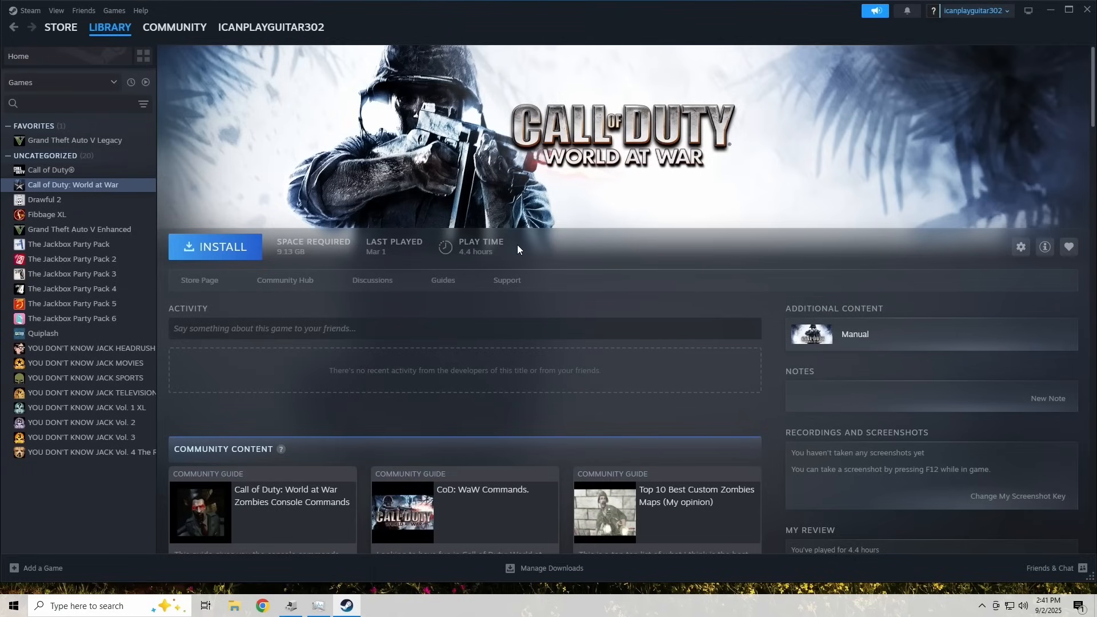
mouse_move(479, 273)
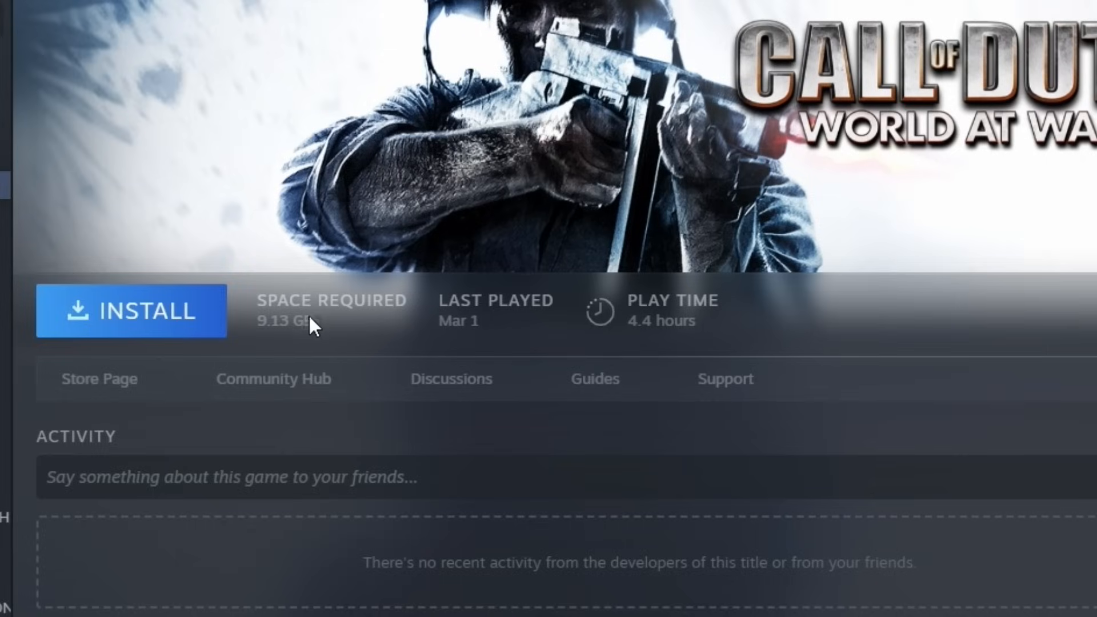
Install Call of Duty: World at War to Local Drive (C:) with shortcuts enabled.
left_click(131, 311)
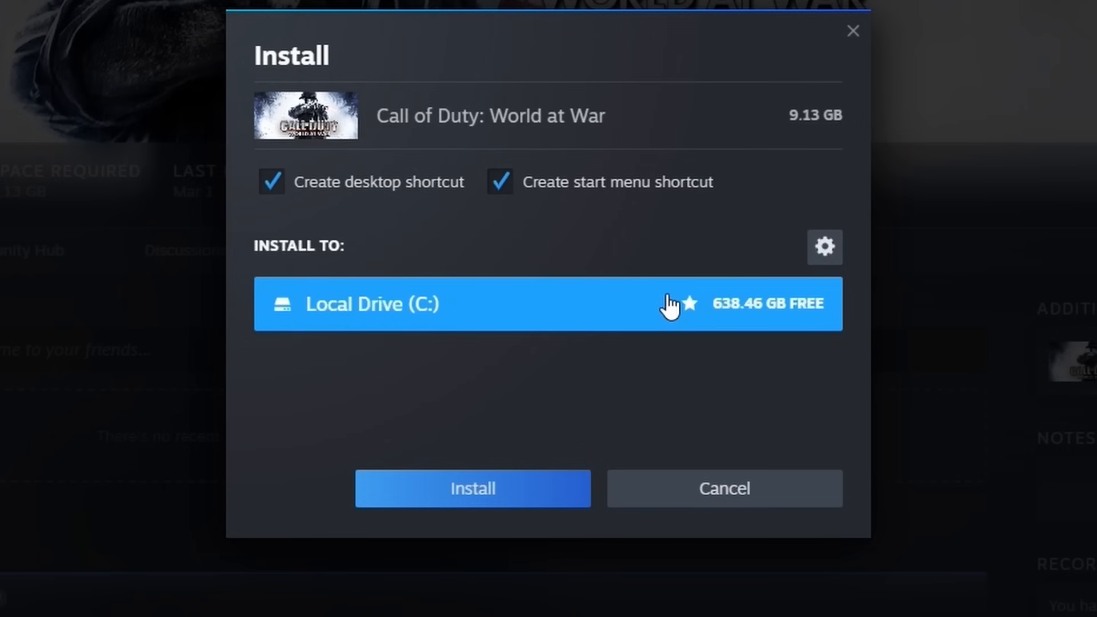
mouse_move(520, 510)
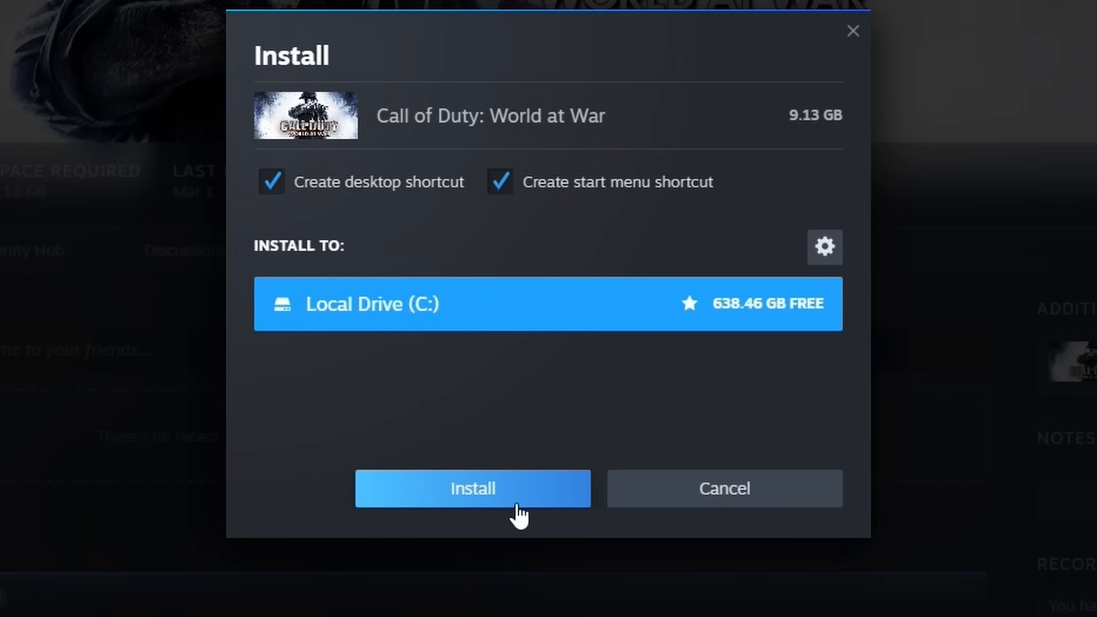
left_click(472, 487)
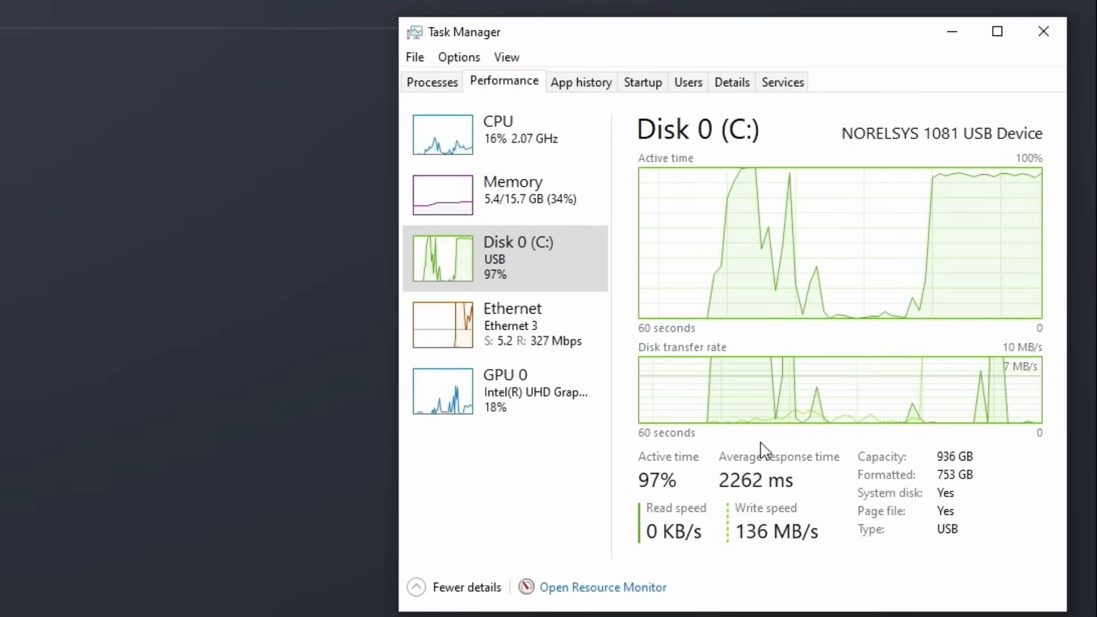
mouse_move(767, 557)
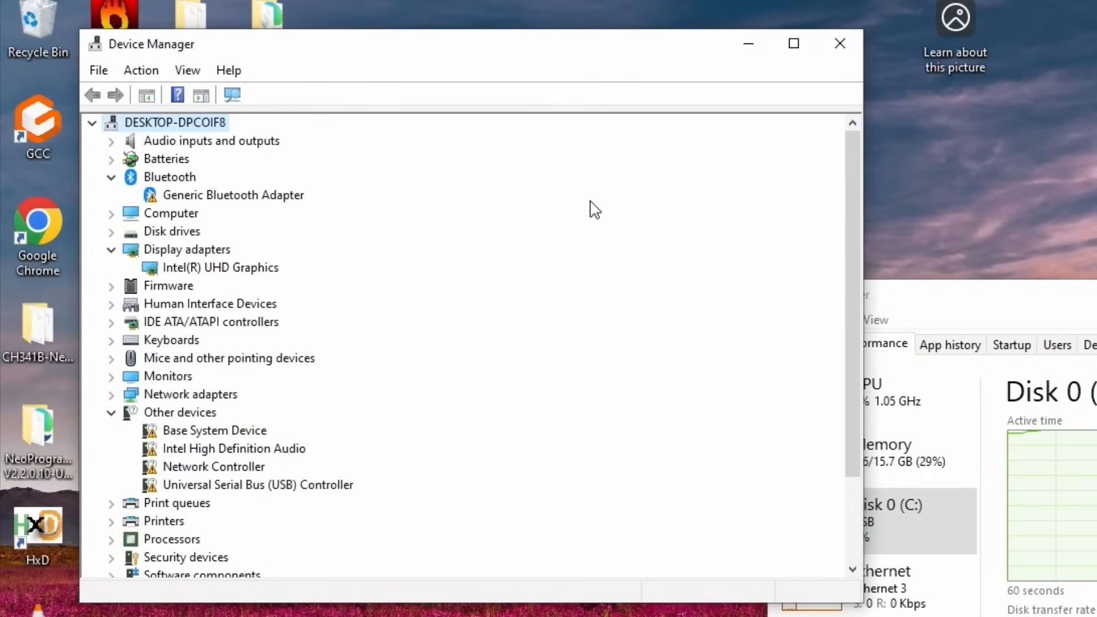
Switch windows while Device Manager lists devices, bringing up the Steam Client Service prompt.
left_click(839, 43)
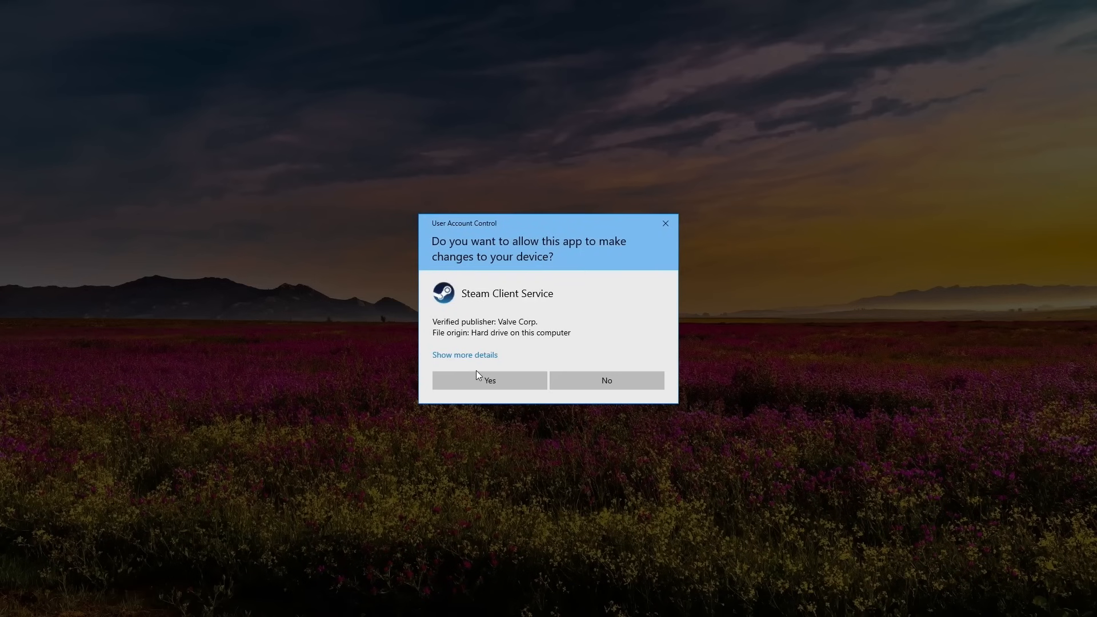
Approve Steam Client Service, start DirectX runtime setup, and dismiss the PunkBuster test message.
left_click(489, 380)
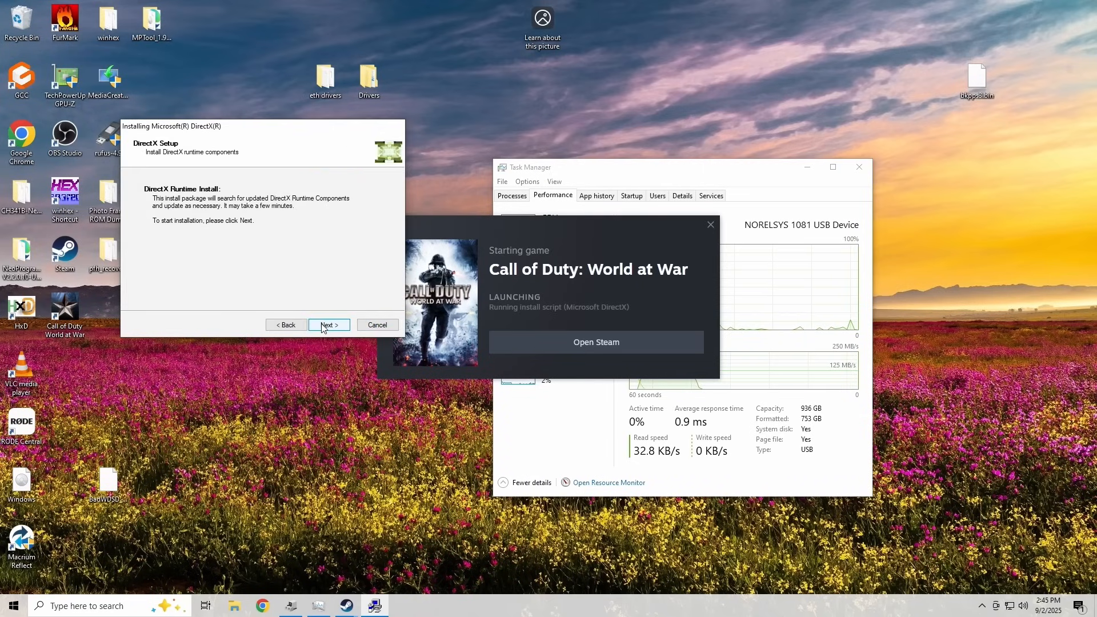
left_click(328, 325)
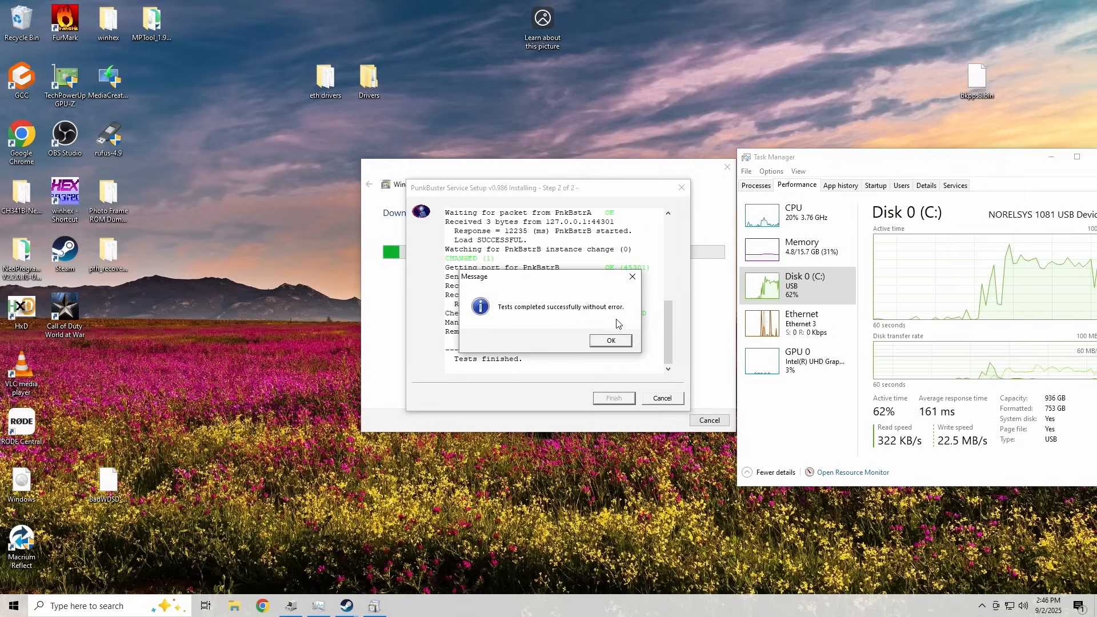
left_click(609, 340)
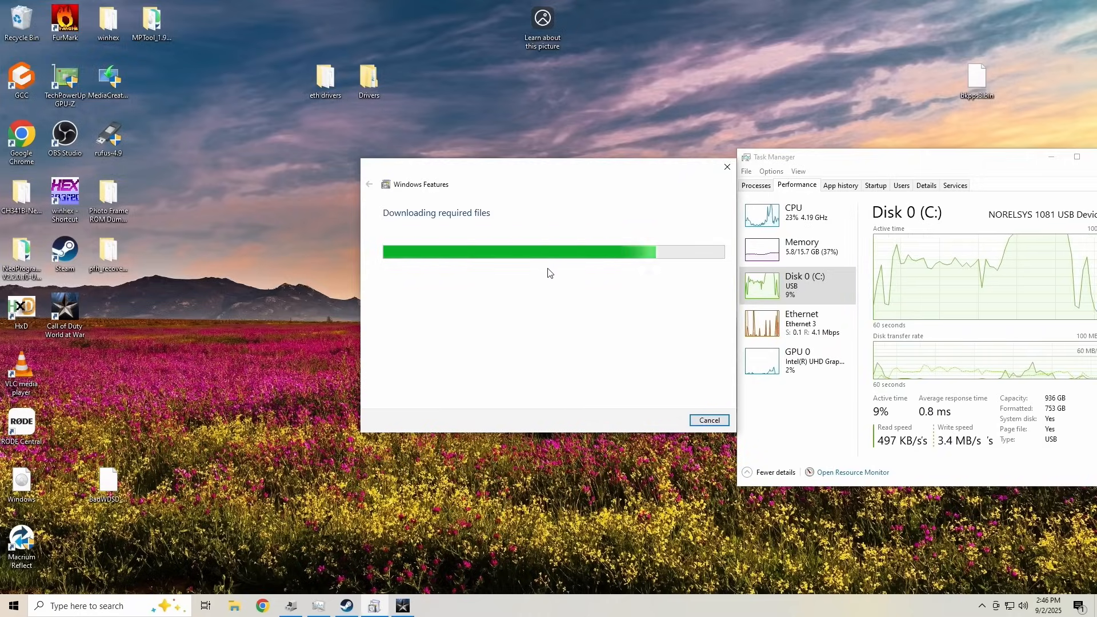
mouse_move(402, 605)
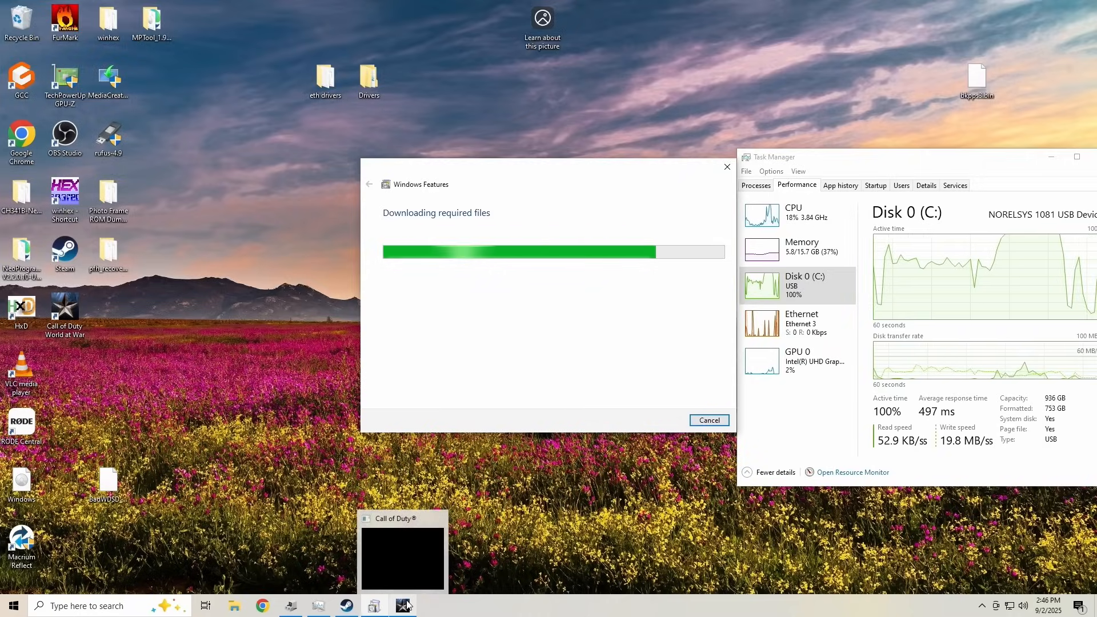
Bring World at War forward and pick Der Riese under Solo > Mission Select.
left_click(402, 556)
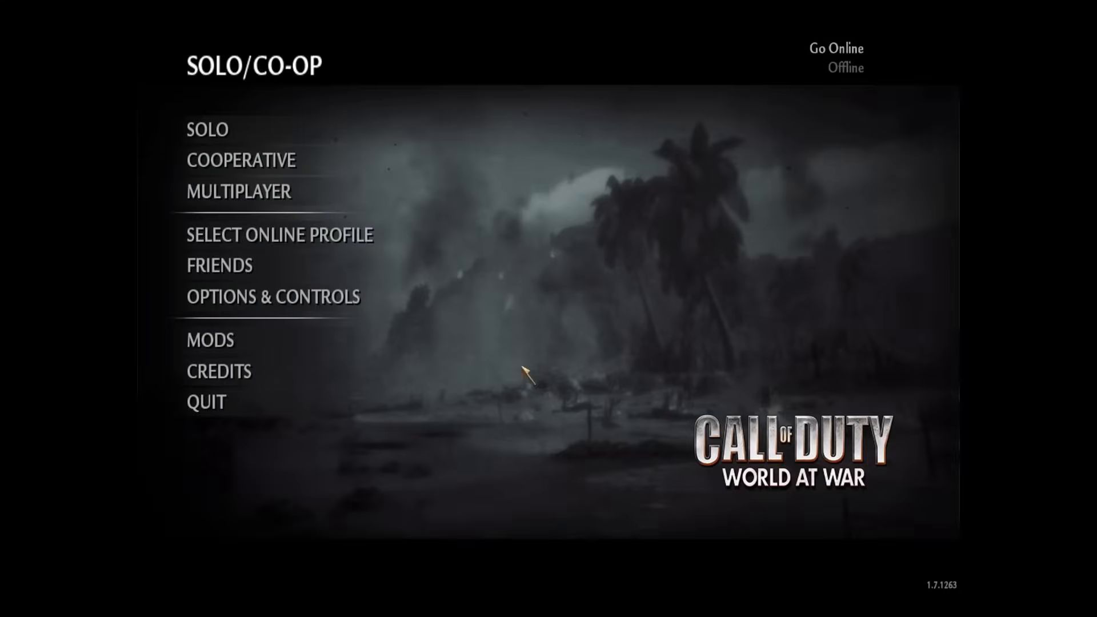
left_click(207, 130)
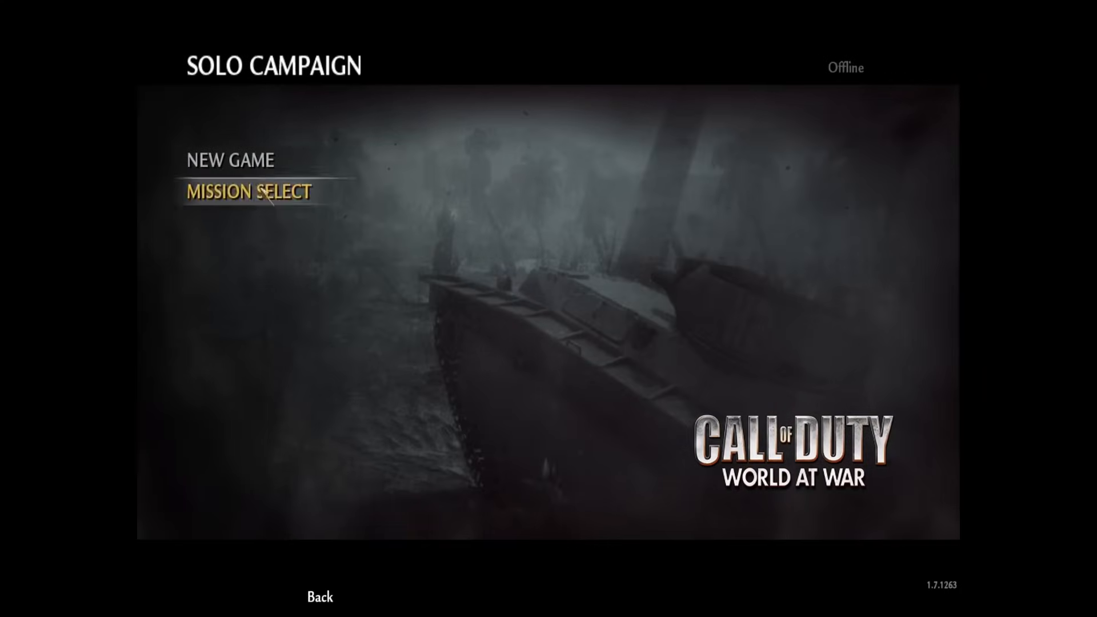
left_click(246, 193)
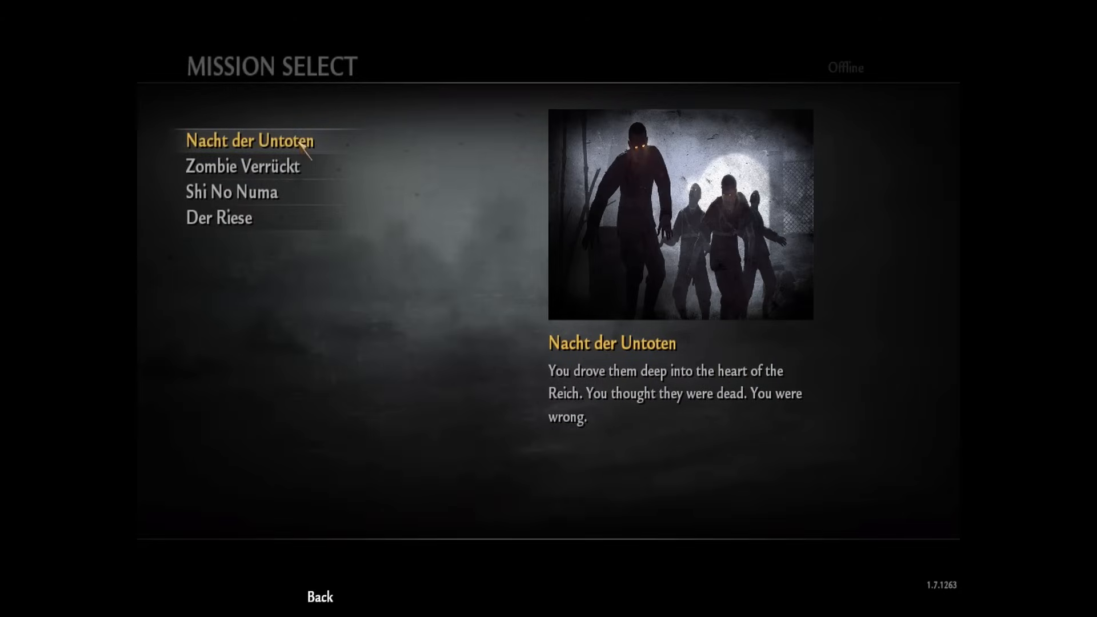
left_click(218, 218)
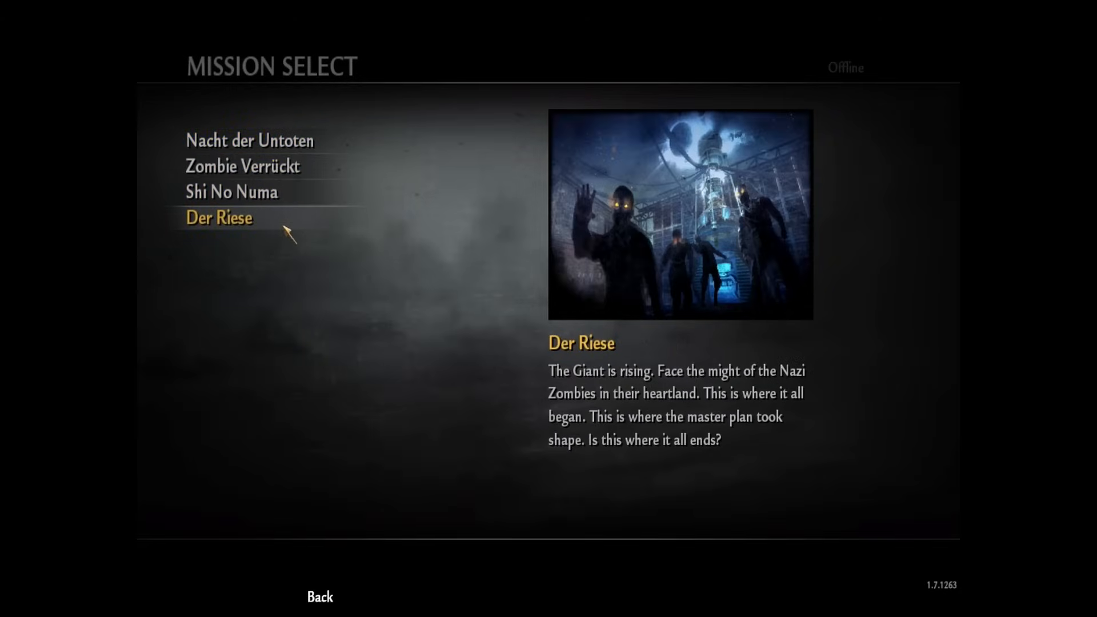
mouse_move(246, 234)
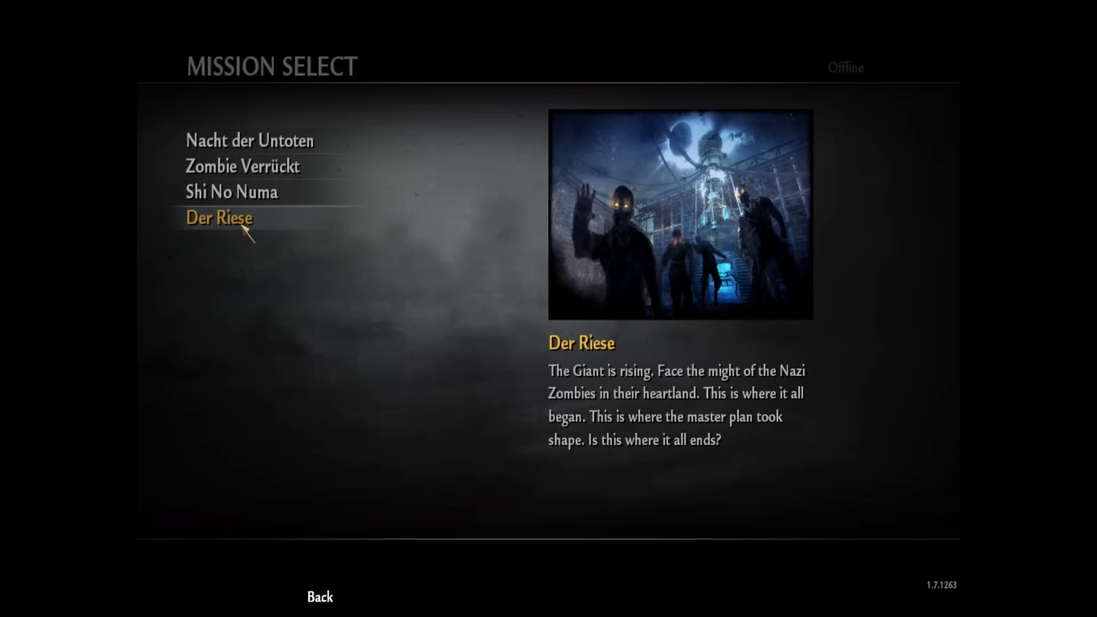
left_click(219, 218)
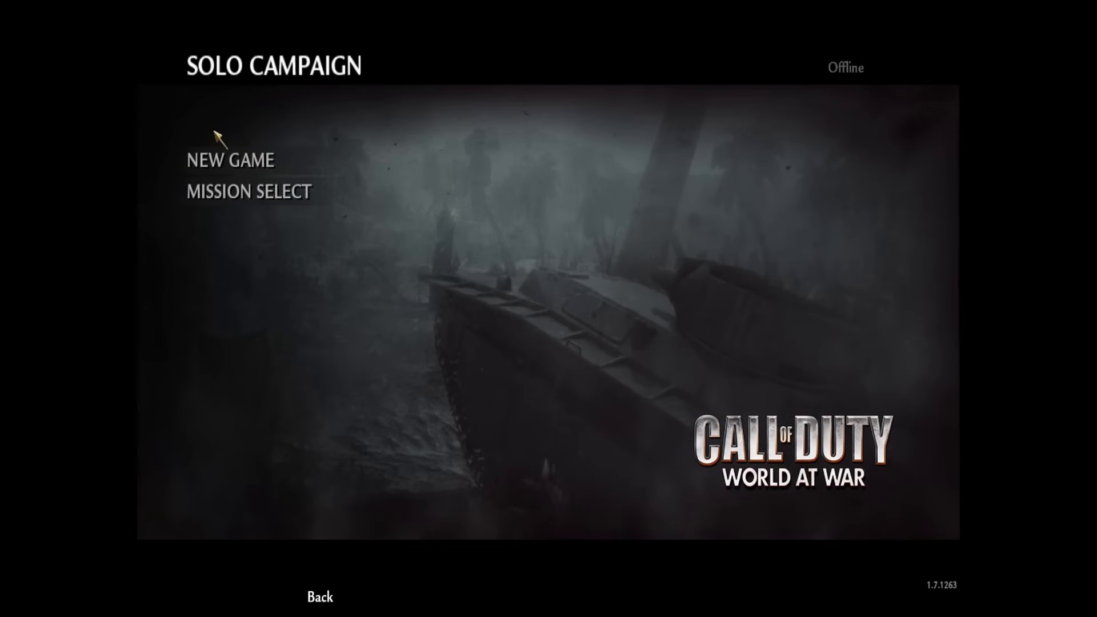
Start a New Game of zombies near Breslau, Germany, with a Colt M1911.
left_click(230, 159)
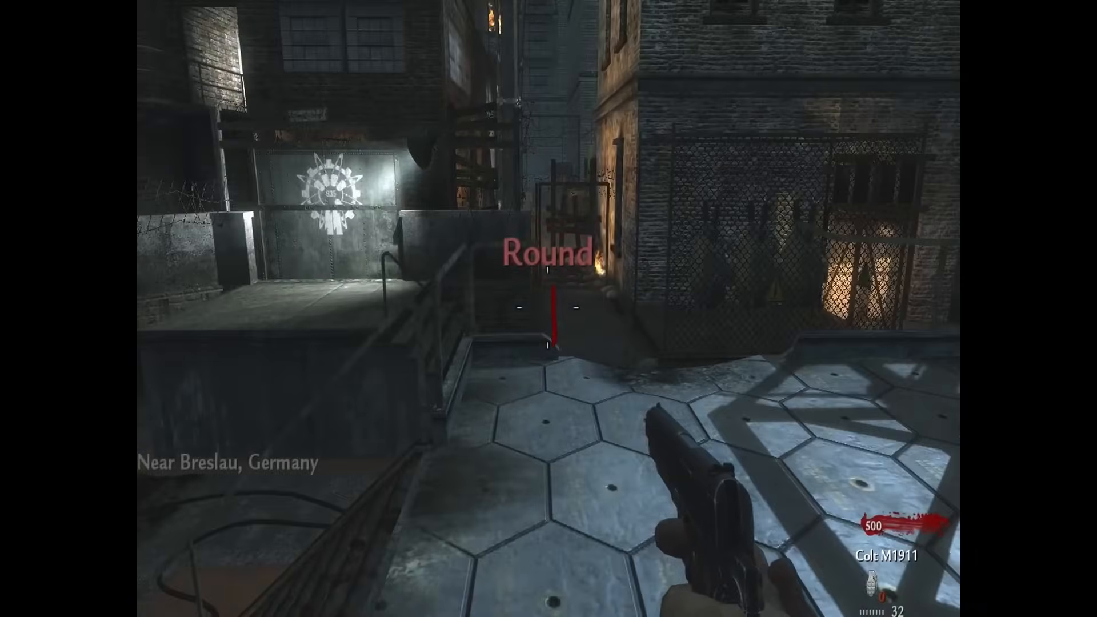